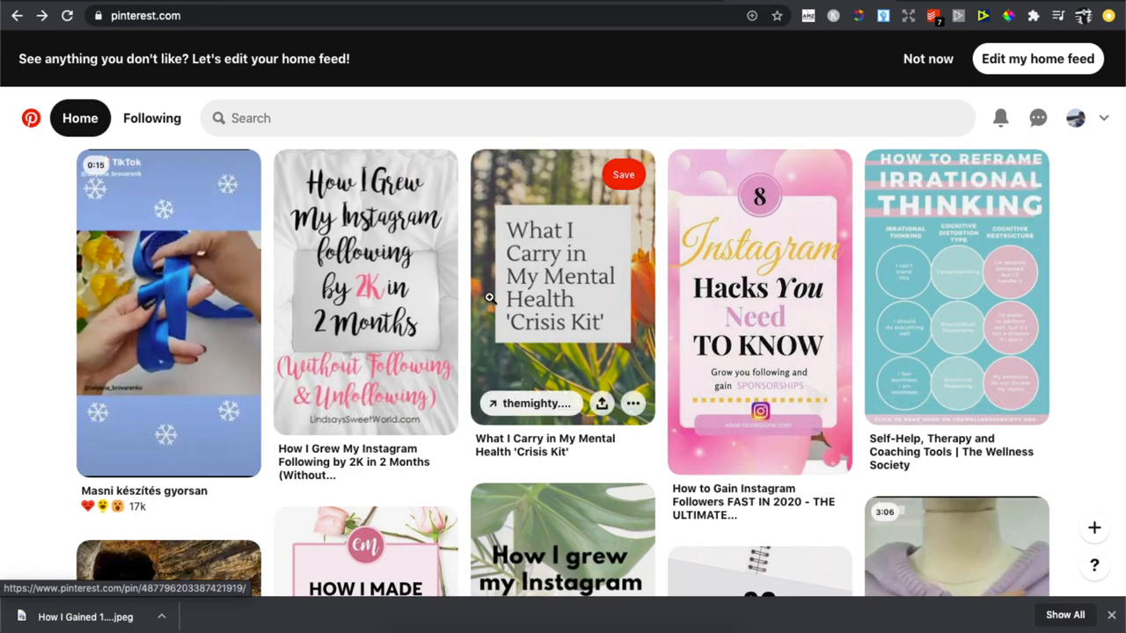
pyautogui.moveTo(365, 290)
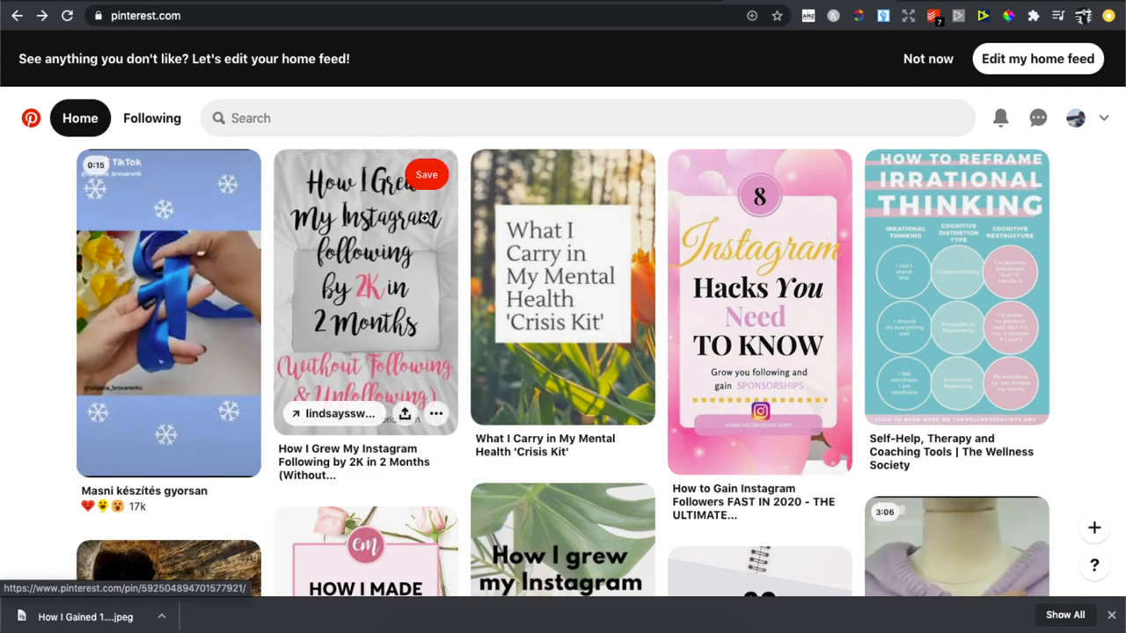
# Step: Download the 'How to Gain Instagram Followers FAST IN 2020' pin image as a JPEG file
pyautogui.scroll(-3)
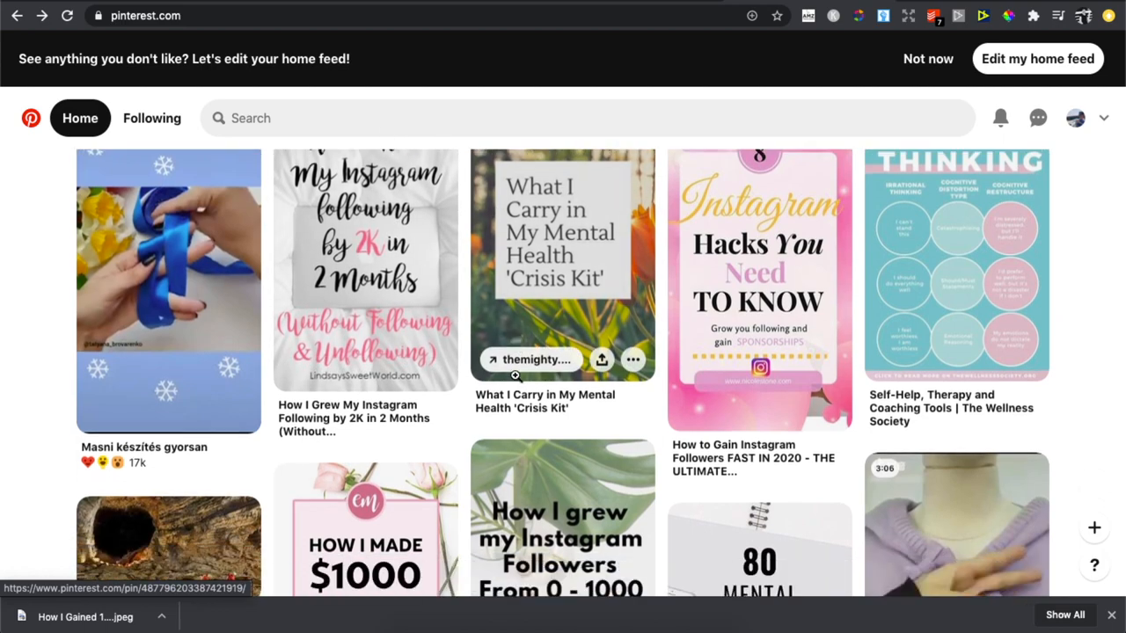
pyautogui.scroll(-3)
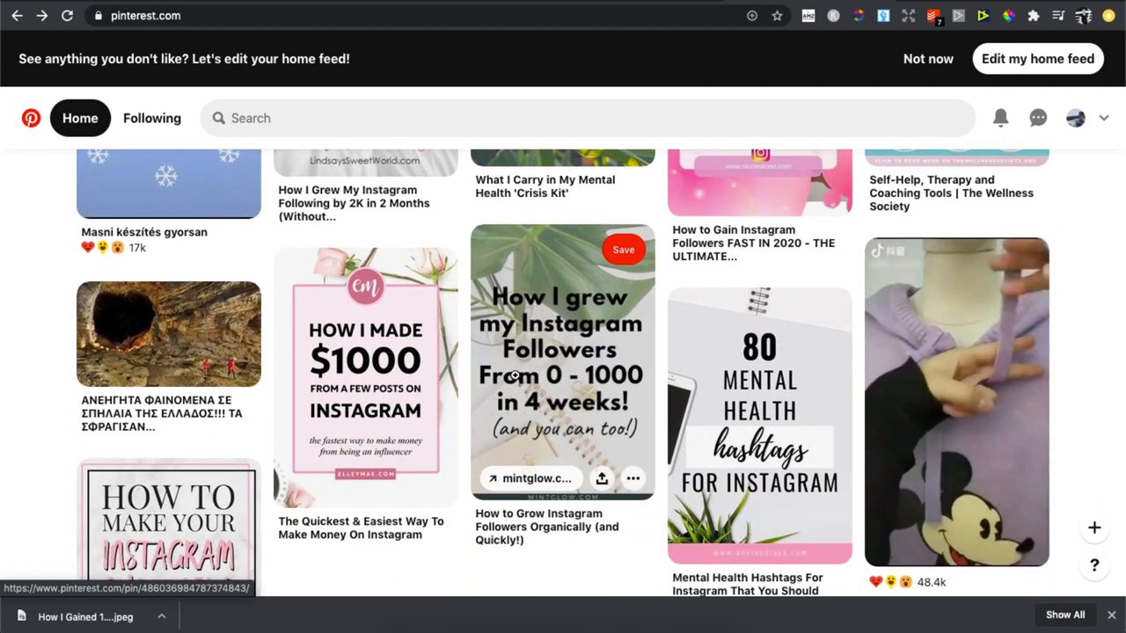
pyautogui.scroll(3)
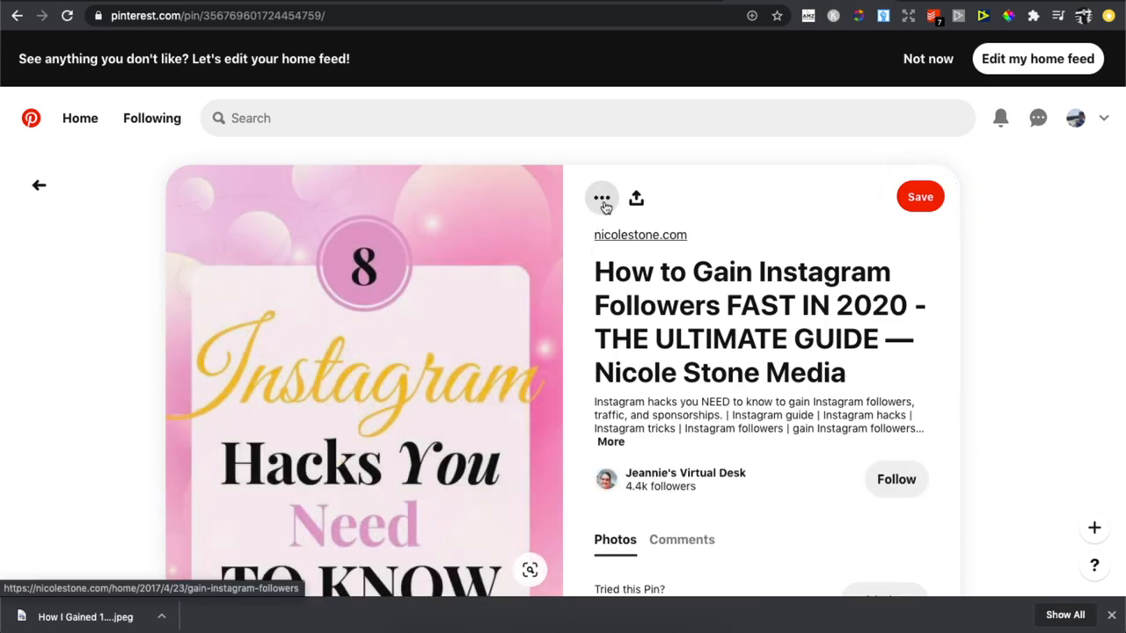
pyautogui.click(601, 197)
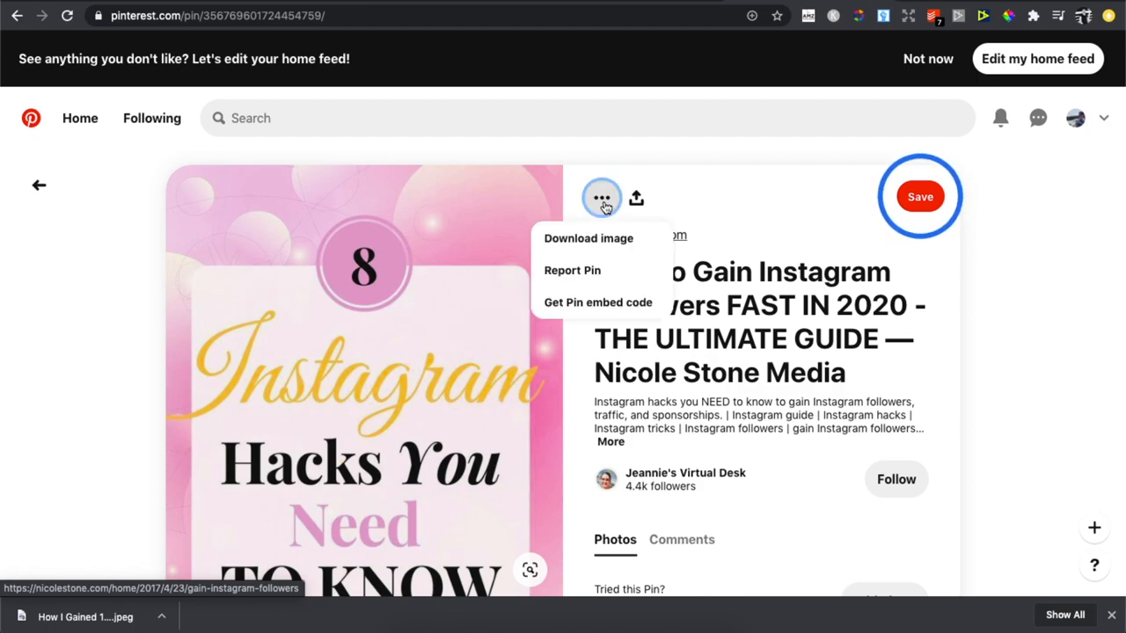
pyautogui.moveTo(588, 238)
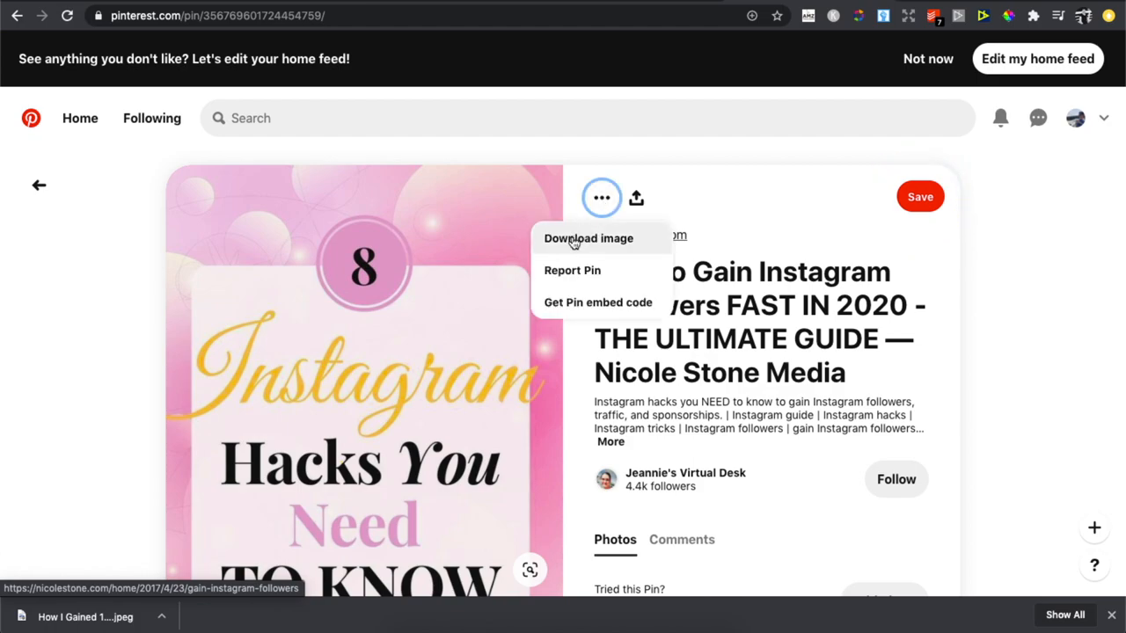
pyautogui.click(589, 238)
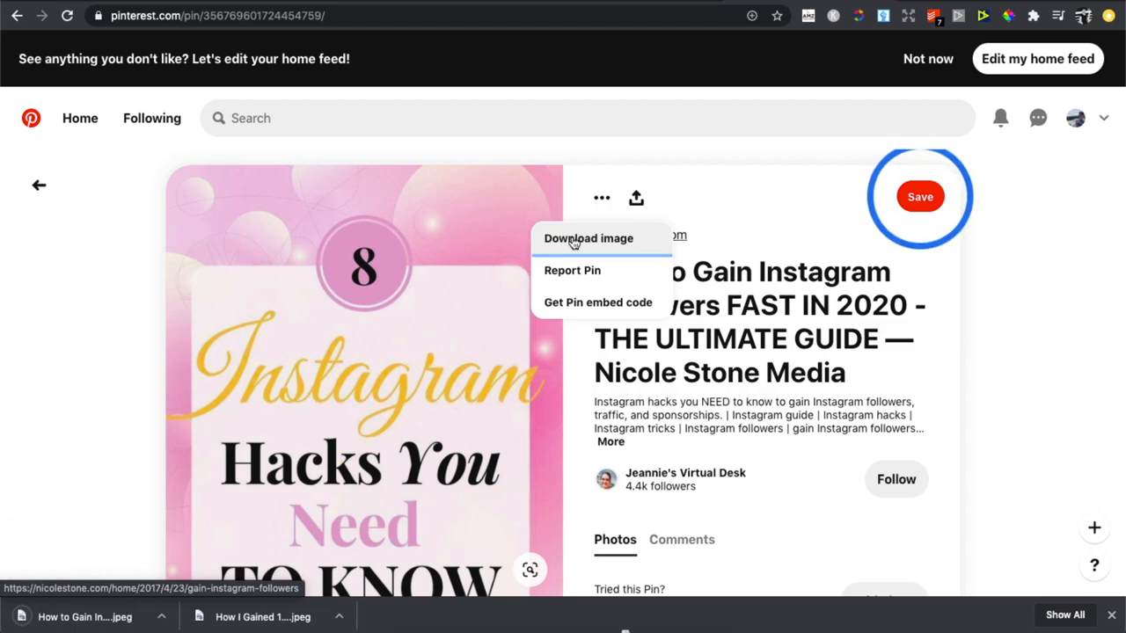